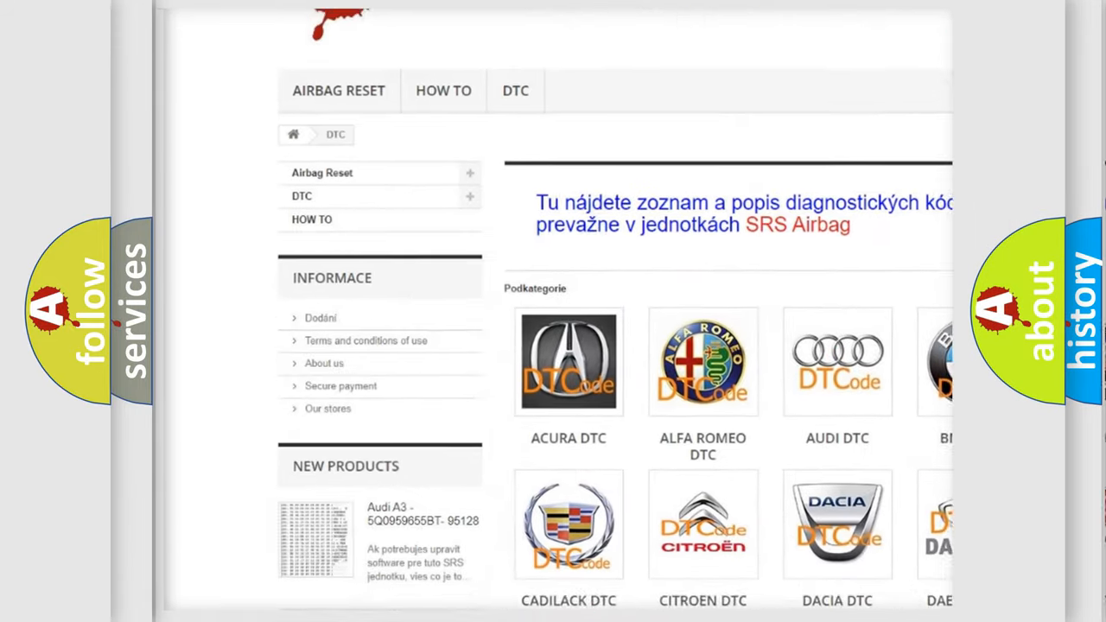
pyautogui.scroll(-3)
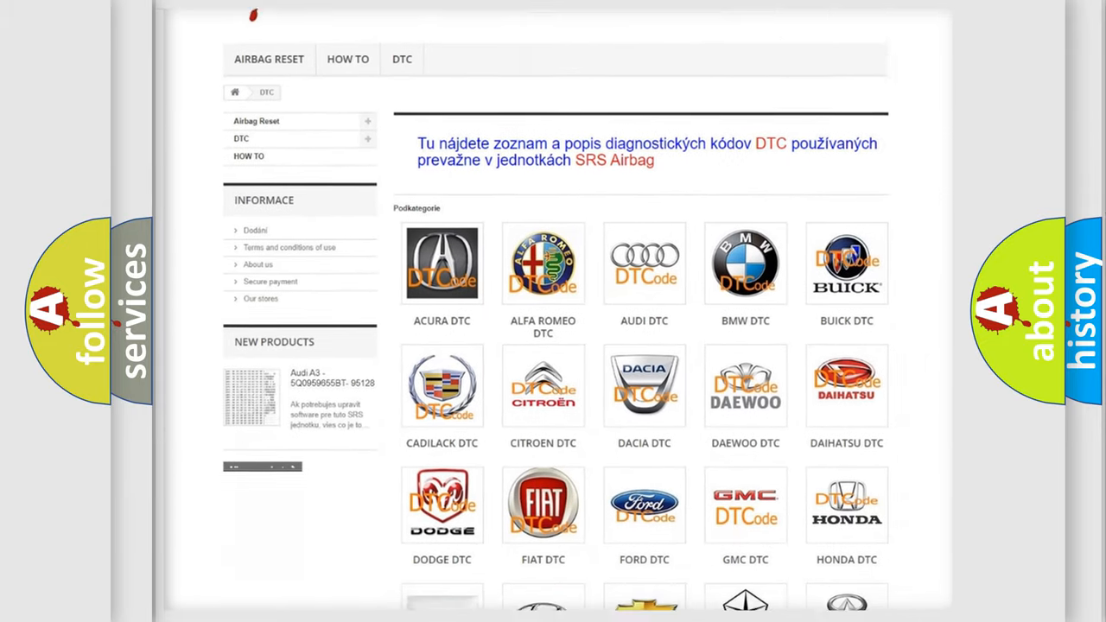
pyautogui.scroll(-3)
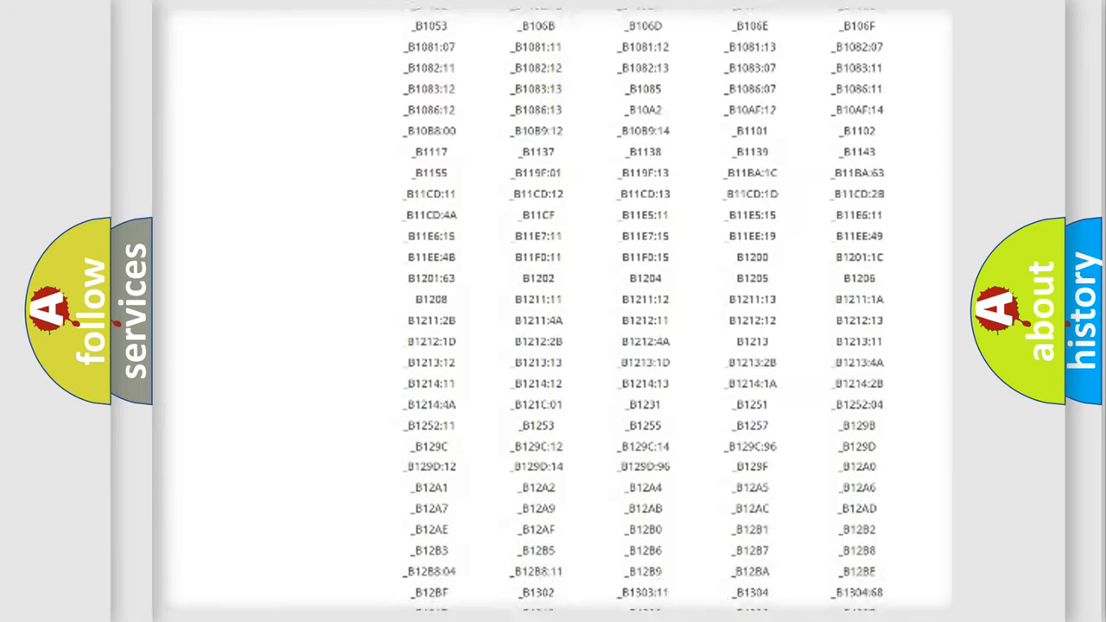
pyautogui.scroll(-3)
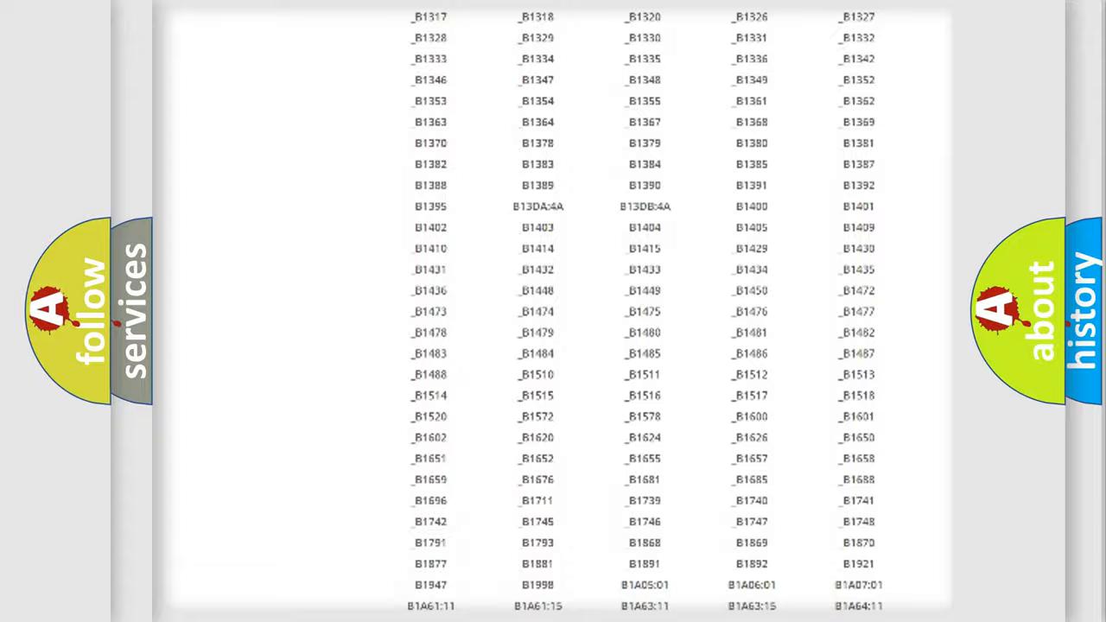